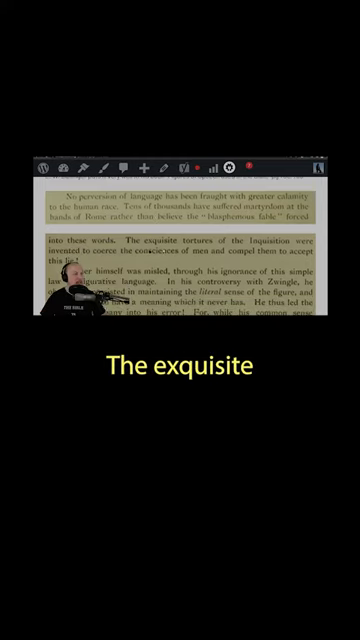
scroll("up", 3)
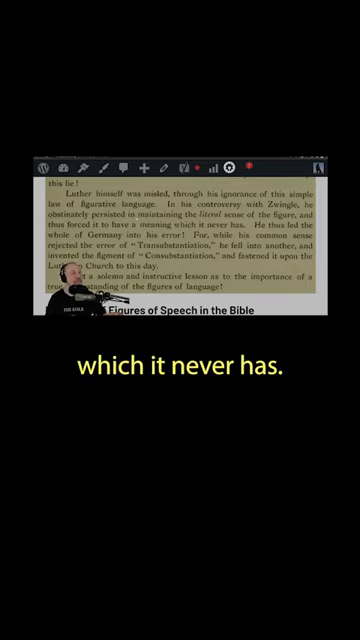
scroll("up", 3)
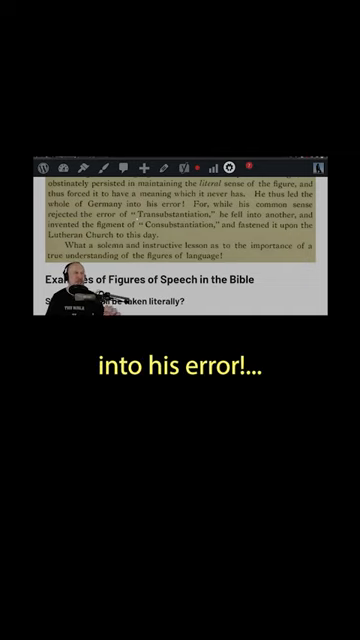
scroll("down", 3)
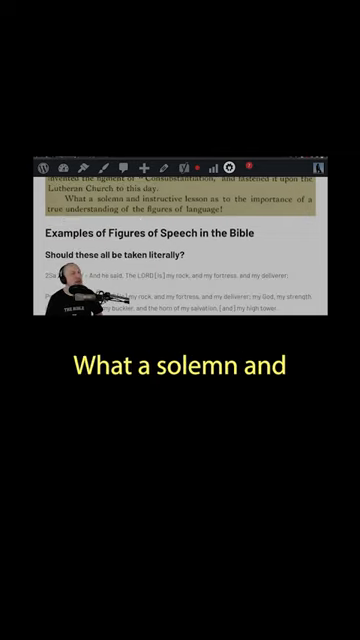